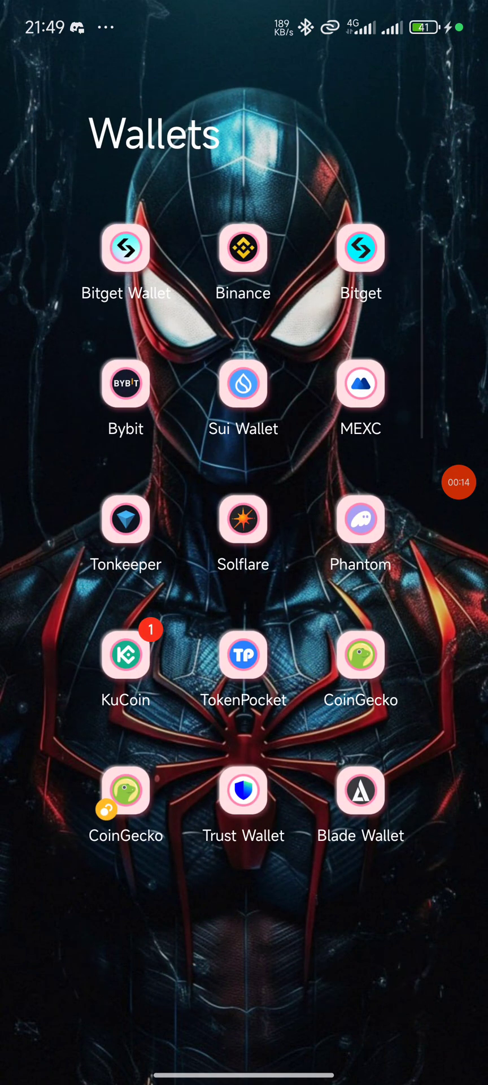
Launch Bitget Wallet from the Wallets folder on the Android home screen.
{"action": "left_click", "coordinate": [125, 247]}
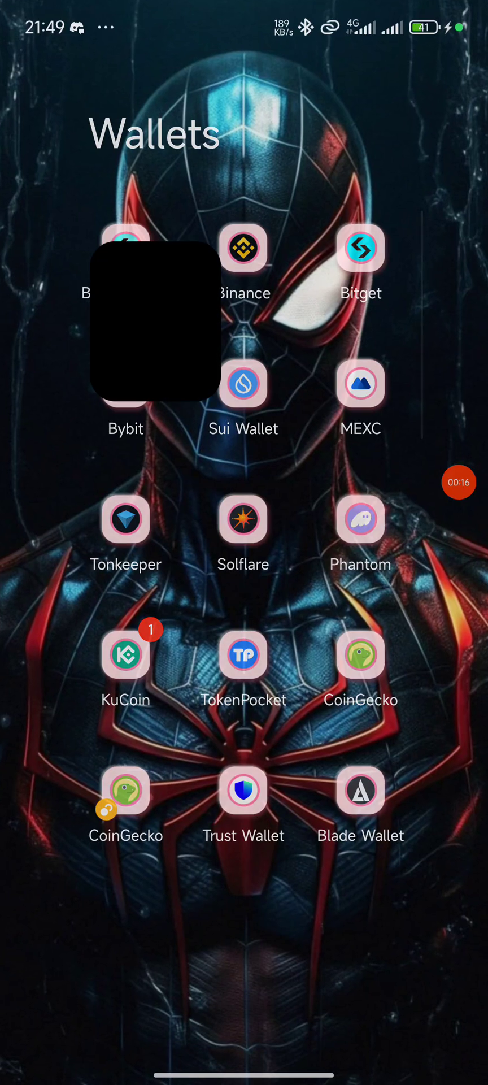
{"action": "left_click", "coordinate": [360, 248]}
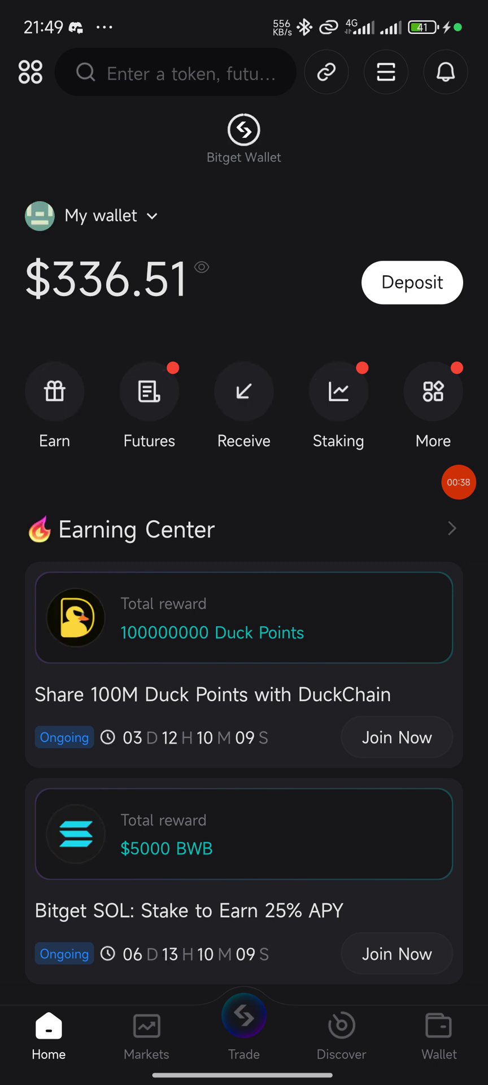
Search for the zora.co collect link and visit it, reaching the security warning.
{"action": "left_click", "coordinate": [341, 1035]}
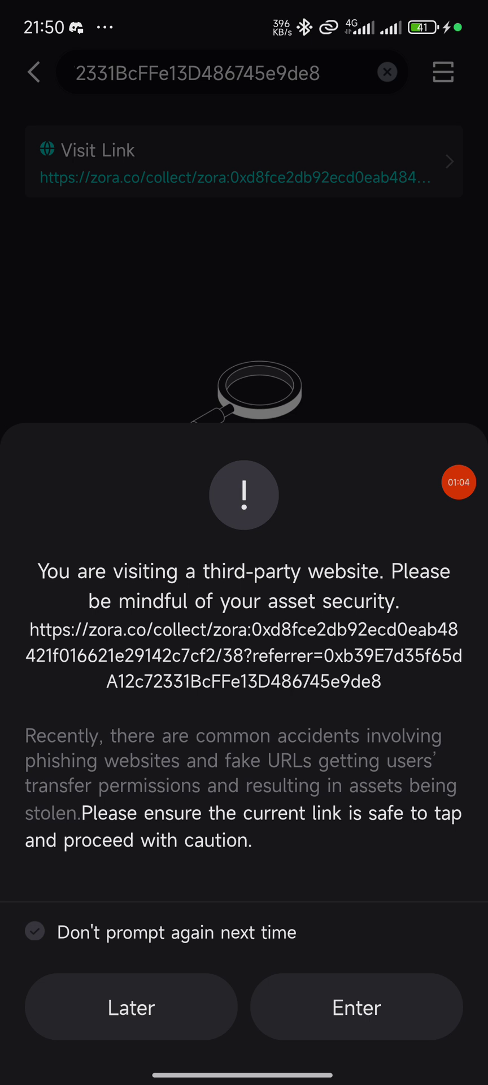
Accept the third-party website warning to load the Zora 'onwards' collect page.
{"action": "left_click", "coordinate": [356, 1007]}
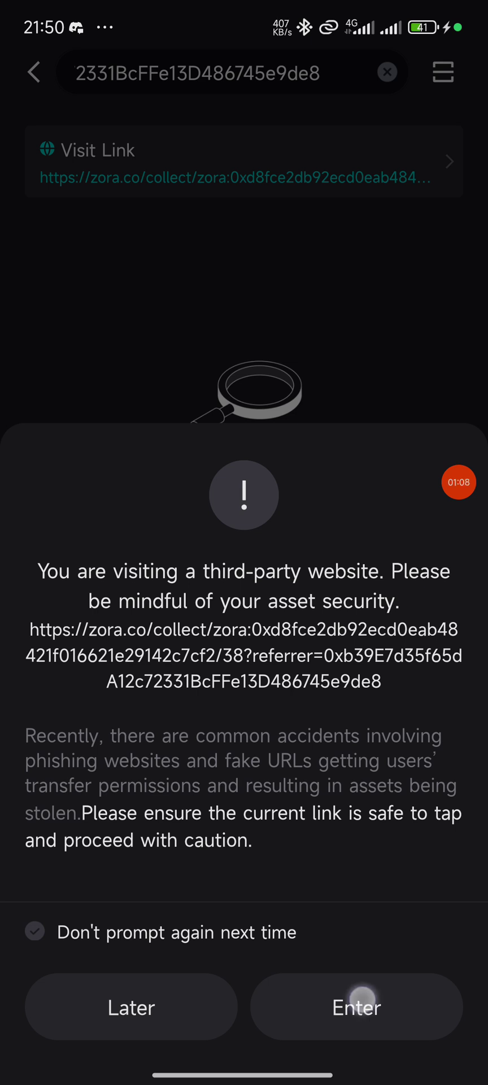
{"action": "left_click", "coordinate": [356, 1007]}
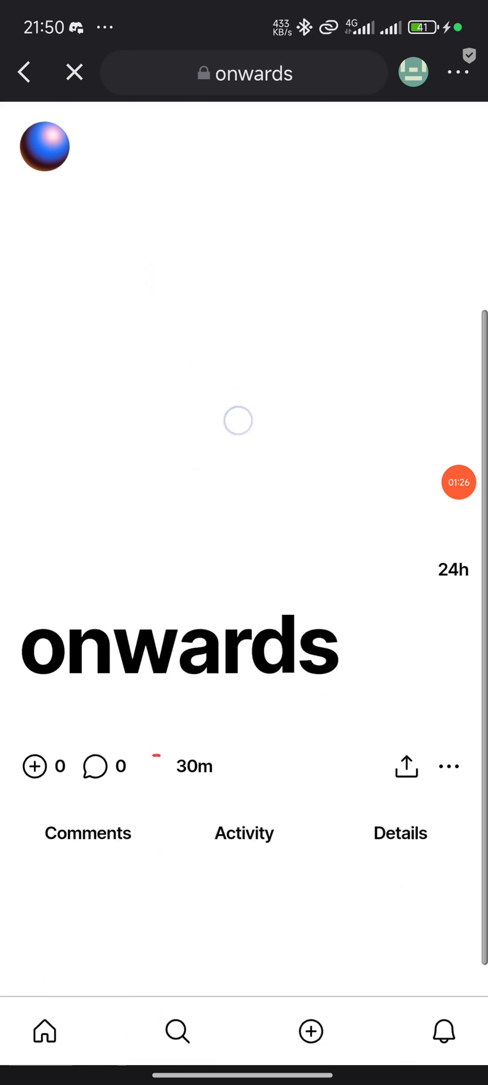
Close the cookie Disclosure banner and open the onwards mint panel showing cost 111.
{"action": "scroll", "scroll_direction": "down", "scroll_amount": 3}
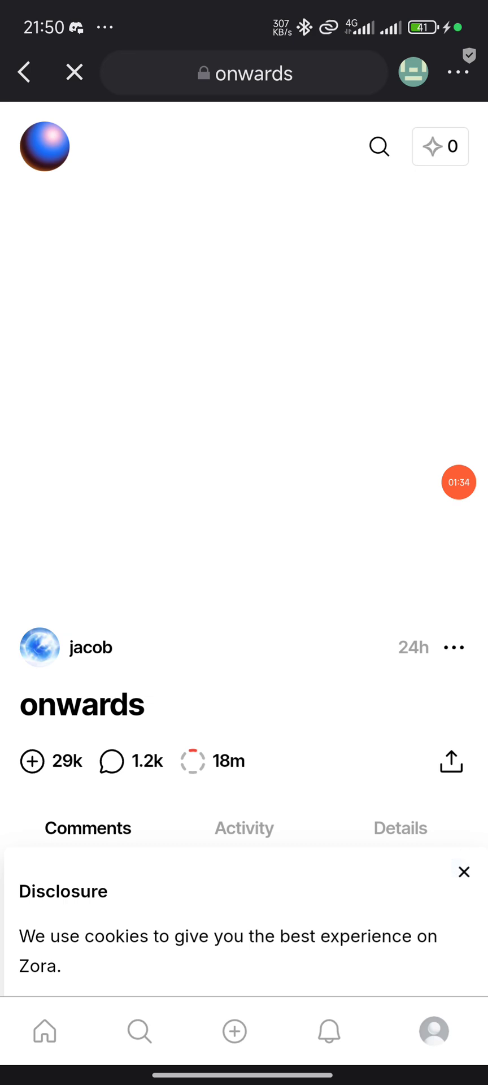
{"action": "left_click", "coordinate": [463, 871]}
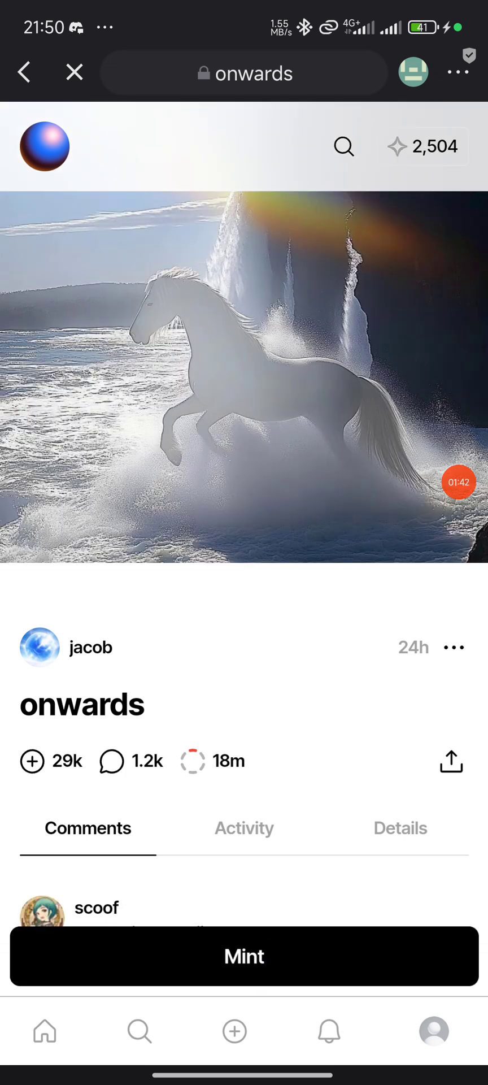
{"action": "left_click", "coordinate": [243, 956]}
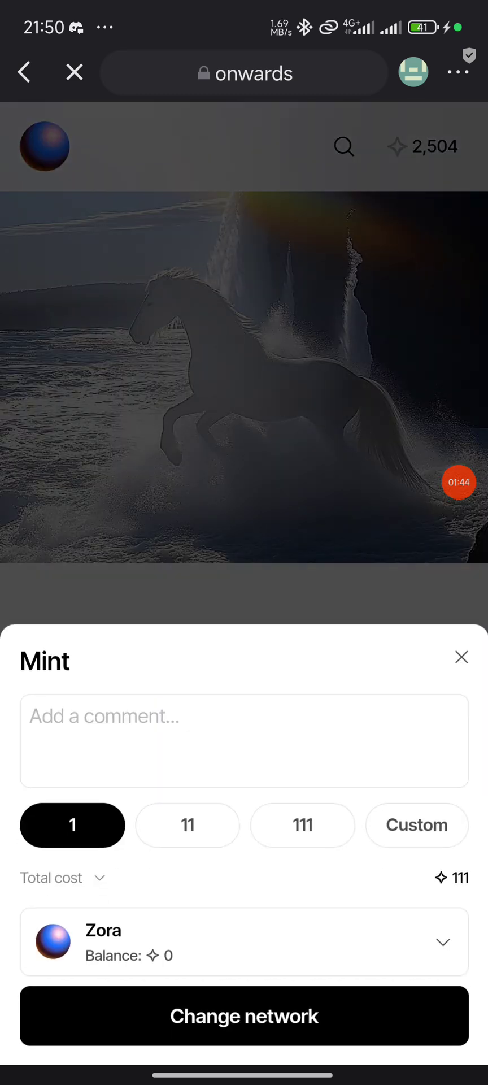
Switch to the Zora network and connect Bitget Wallet, showing a 618 balance.
{"action": "left_click", "coordinate": [244, 1015]}
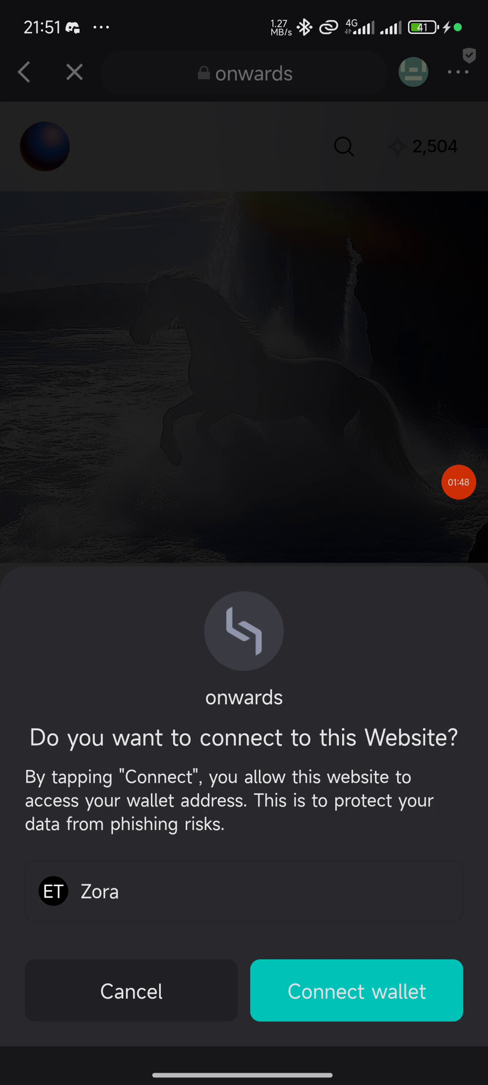
{"action": "left_click", "coordinate": [357, 990]}
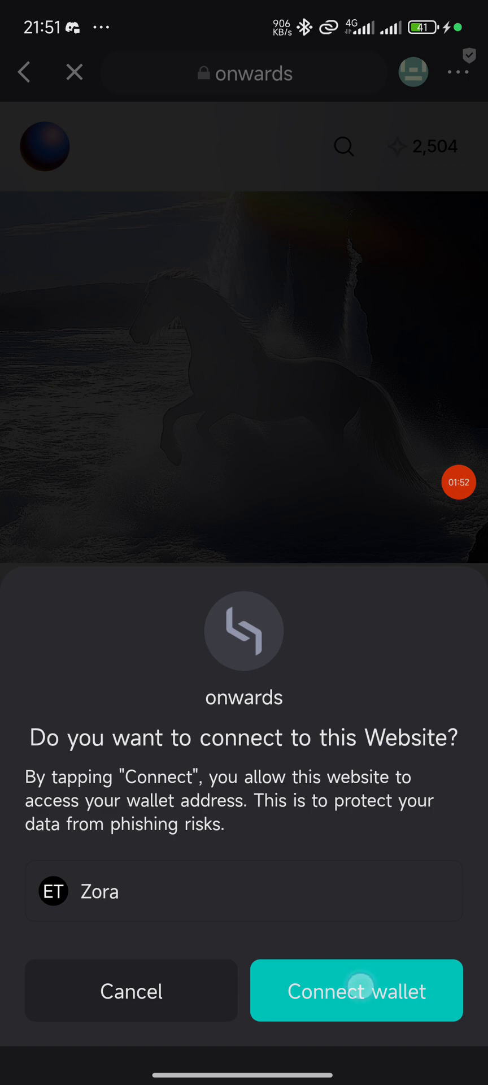
{"action": "left_click", "coordinate": [357, 991]}
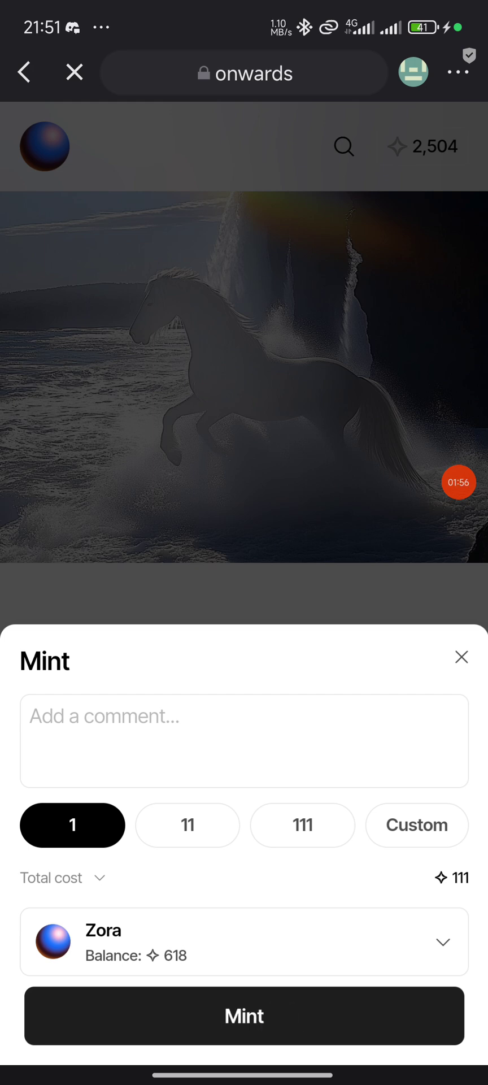
Mint one onwards copy and confirm the contract interaction so the mint starts processing.
{"action": "left_click", "coordinate": [244, 1015]}
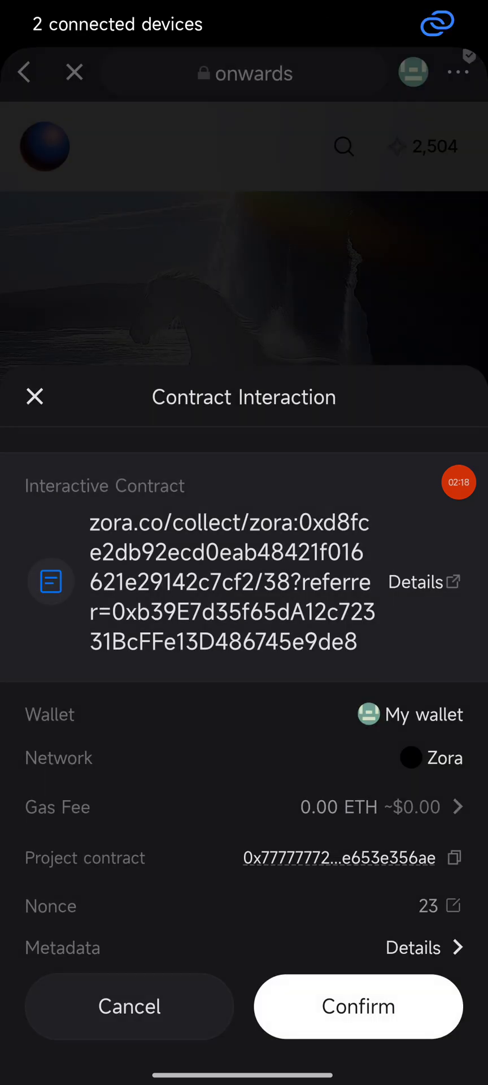
{"action": "left_click", "coordinate": [358, 1006]}
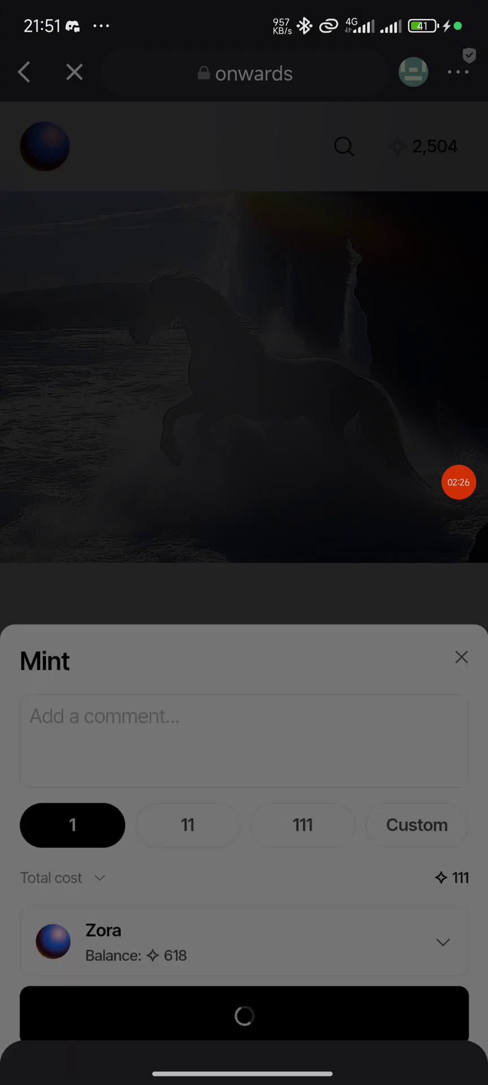
{"action": "left_click", "coordinate": [244, 1016]}
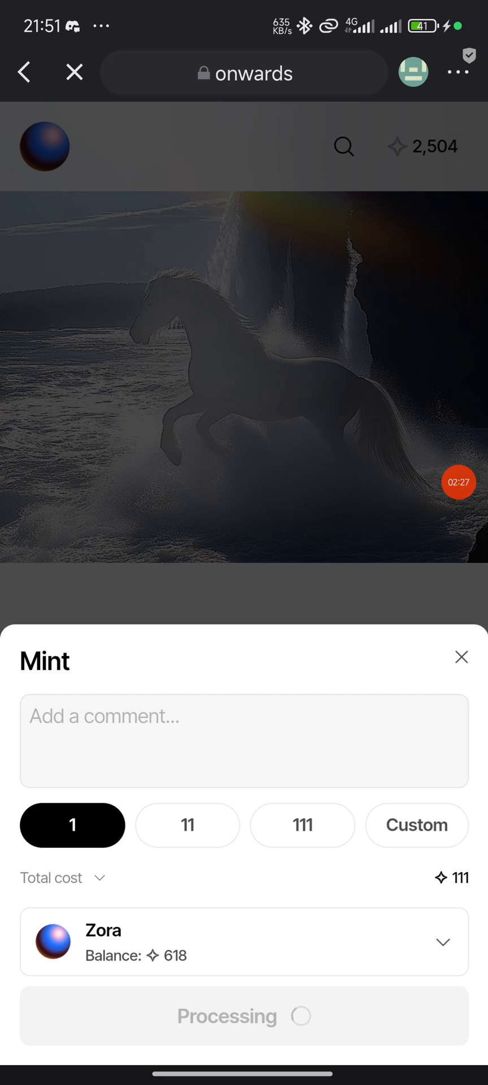